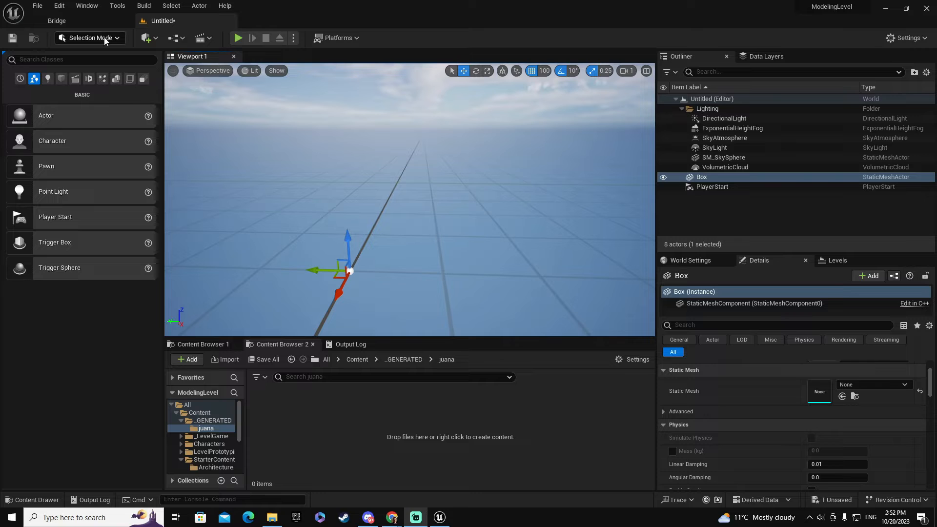
Enter Modeling Mode and place a new 100×100×100 box static mesh in the level
{"action": "left_click", "coordinate": [89, 38]}
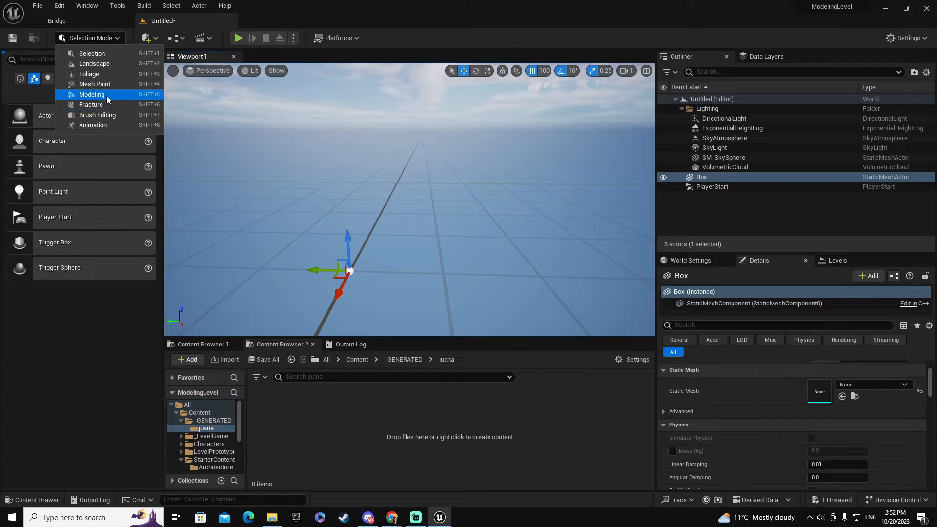
{"action": "left_click", "coordinate": [92, 94]}
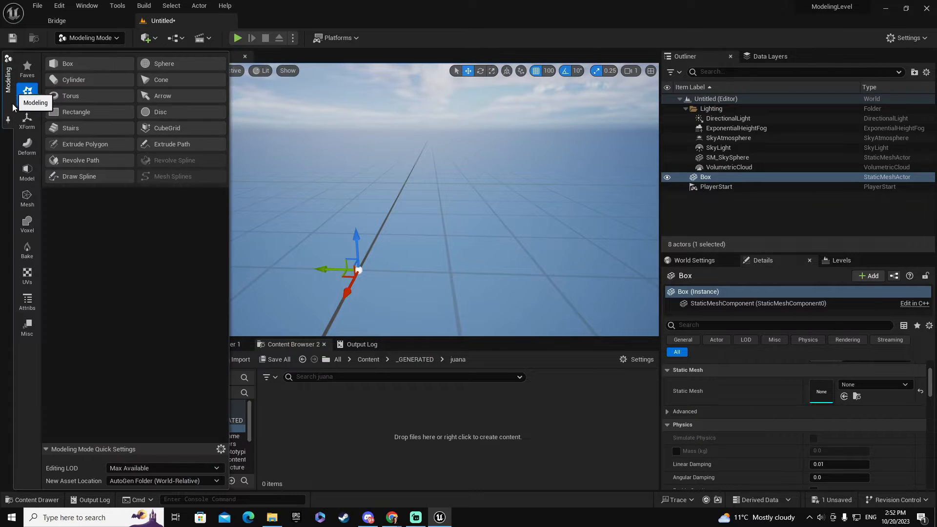
{"action": "mouse_move", "coordinate": [67, 63]}
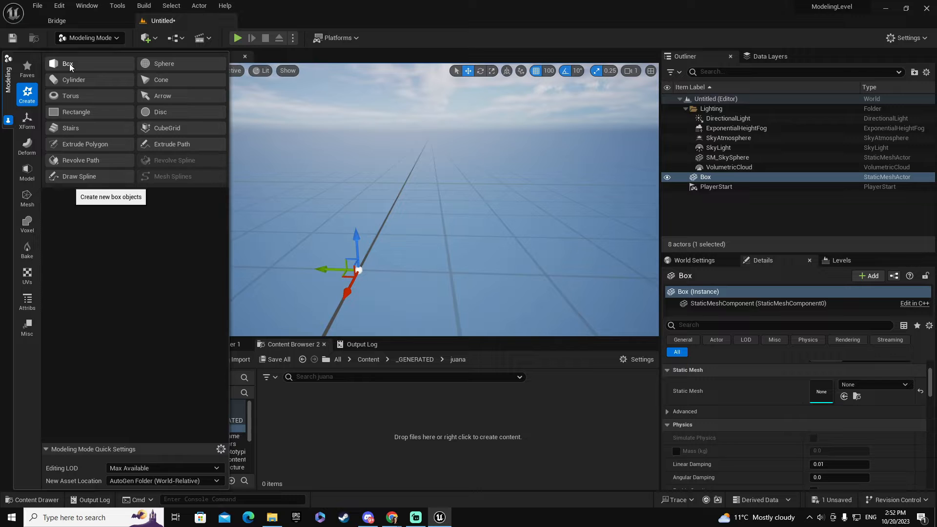
{"action": "left_click", "coordinate": [69, 63]}
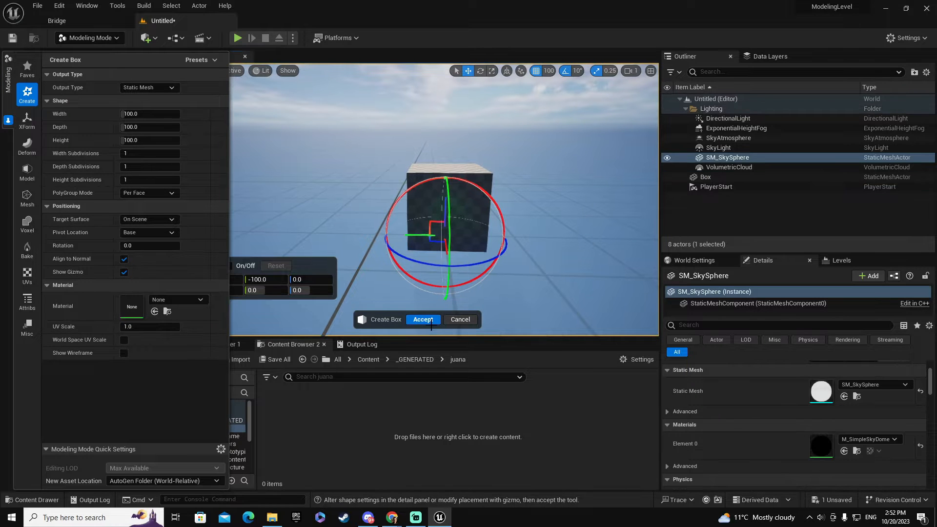
{"action": "left_click", "coordinate": [423, 320]}
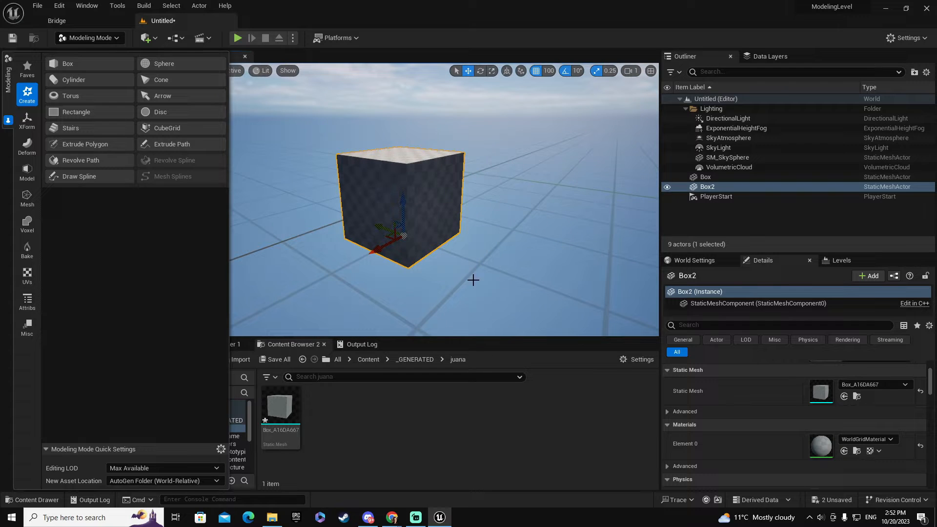
{"action": "mouse_move", "coordinate": [257, 459]}
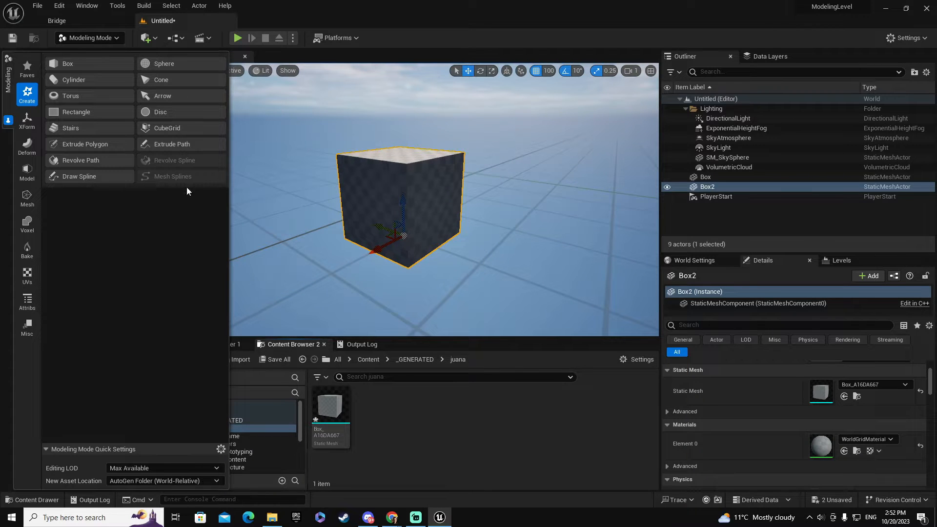
{"action": "mouse_move", "coordinate": [233, 259]}
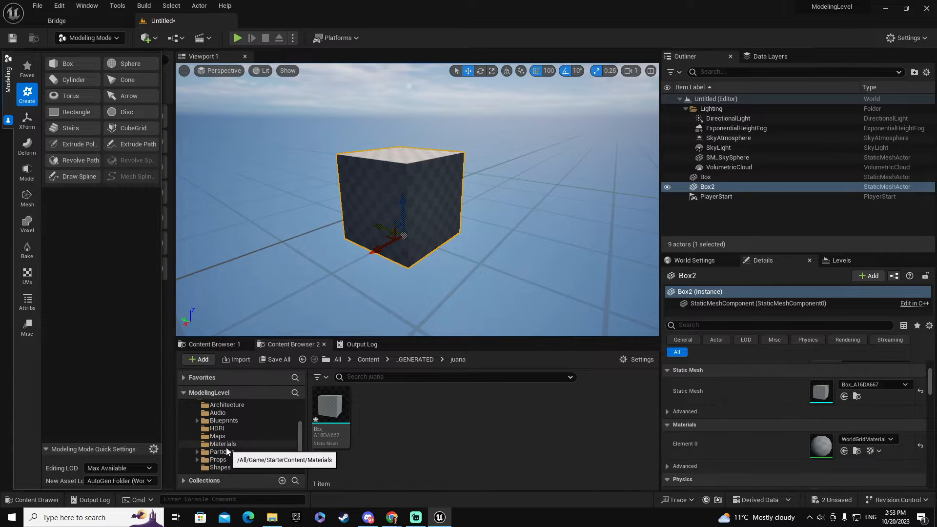
Browse StarterContent Materials, try M_Brick_Clay_New on the box, then undo to the grid material
{"action": "left_click", "coordinate": [223, 444]}
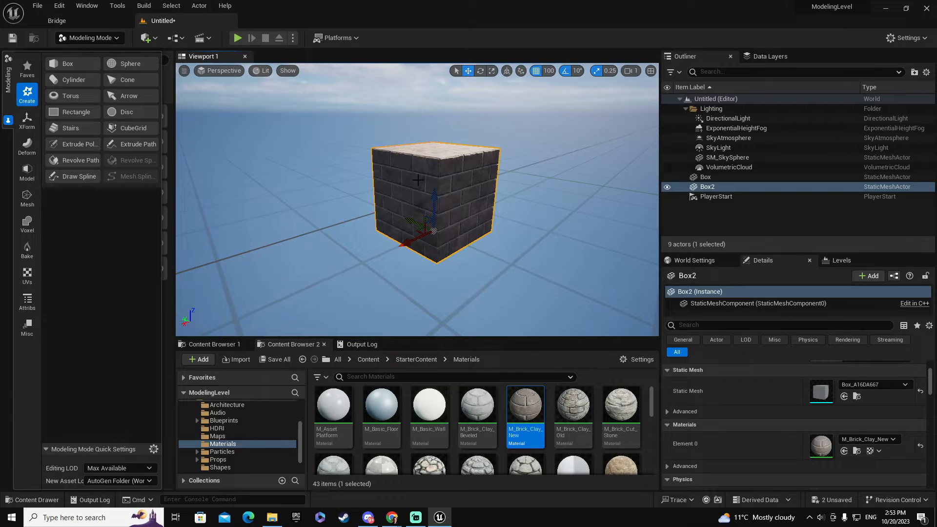
{"action": "key", "text": "ctrl+z"}
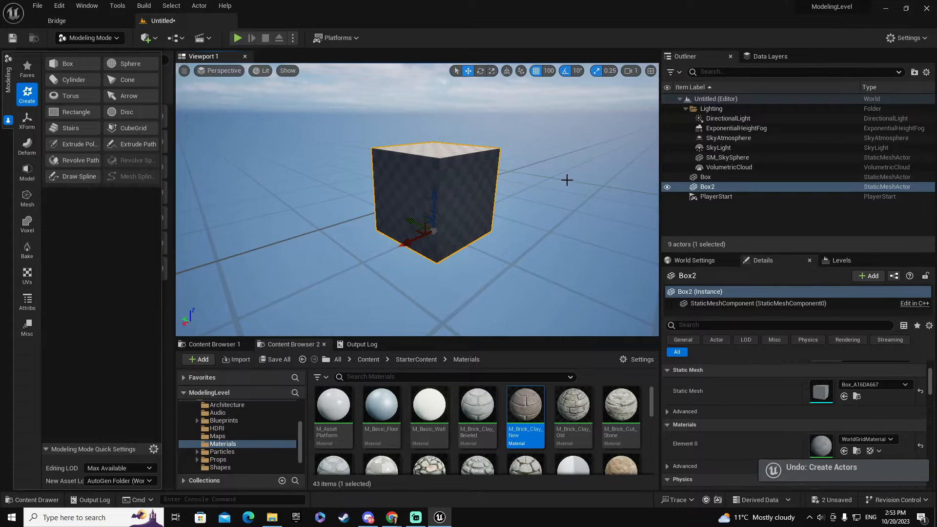
{"action": "mouse_move", "coordinate": [466, 215]}
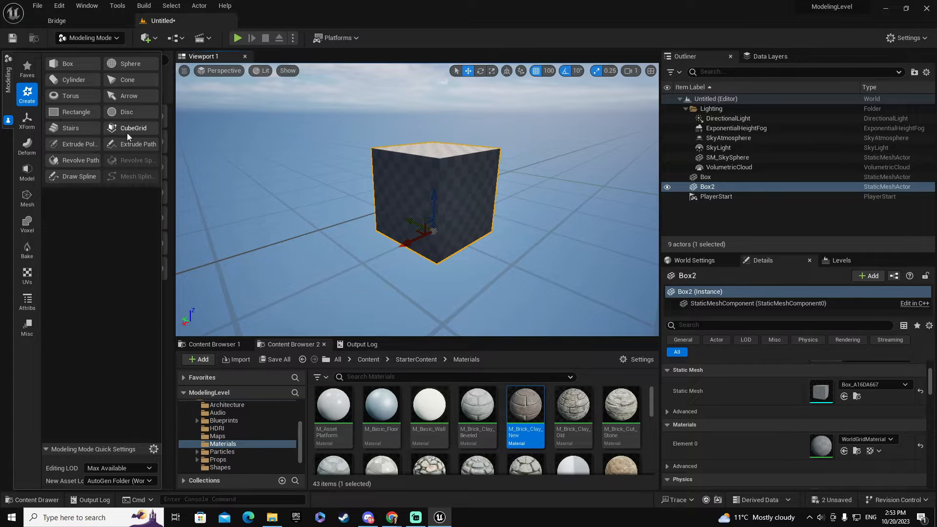
Run the Mesh Inspector from the Attributes tools on the box, then complete it
{"action": "left_click", "coordinate": [27, 302]}
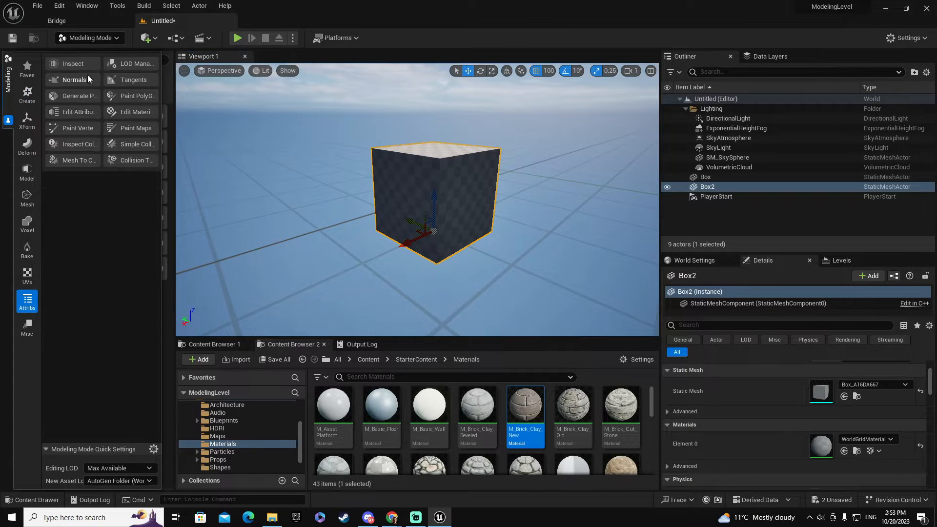
{"action": "left_click", "coordinate": [75, 63]}
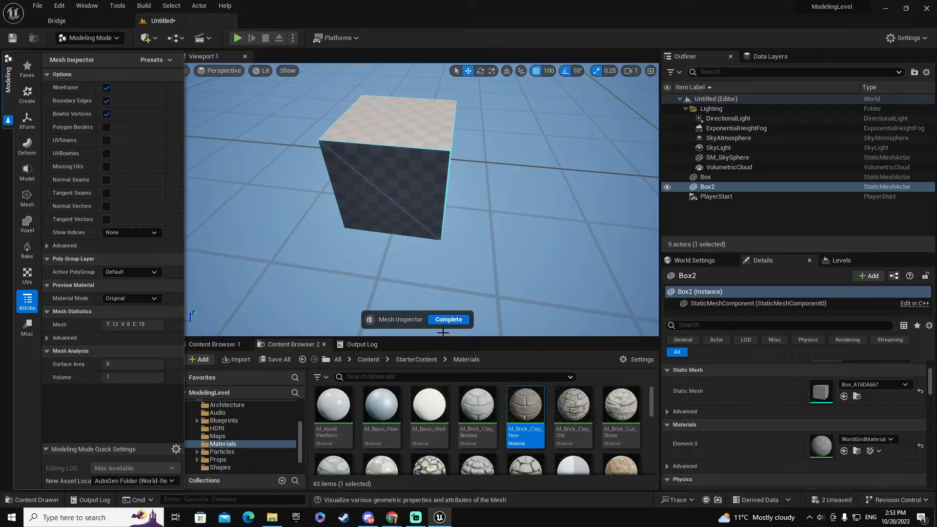
{"action": "left_click", "coordinate": [449, 320]}
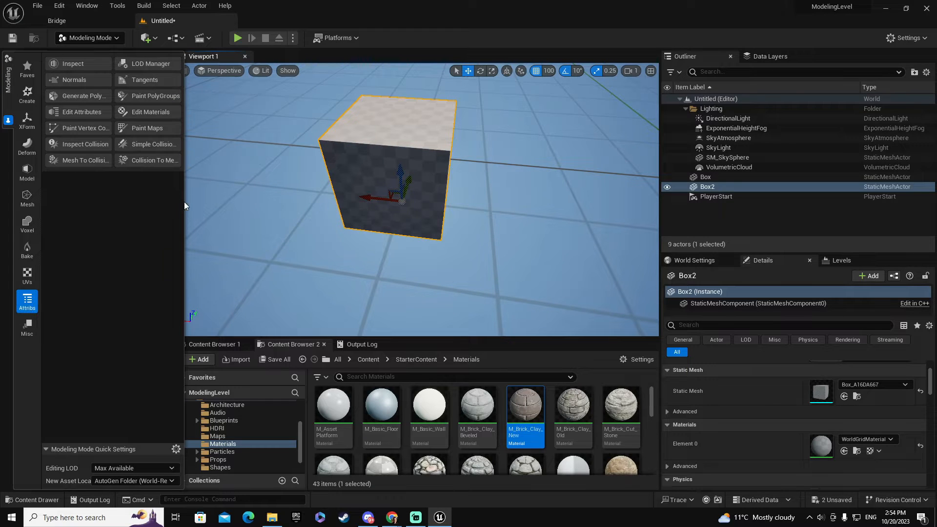
{"action": "mouse_move", "coordinate": [94, 96]}
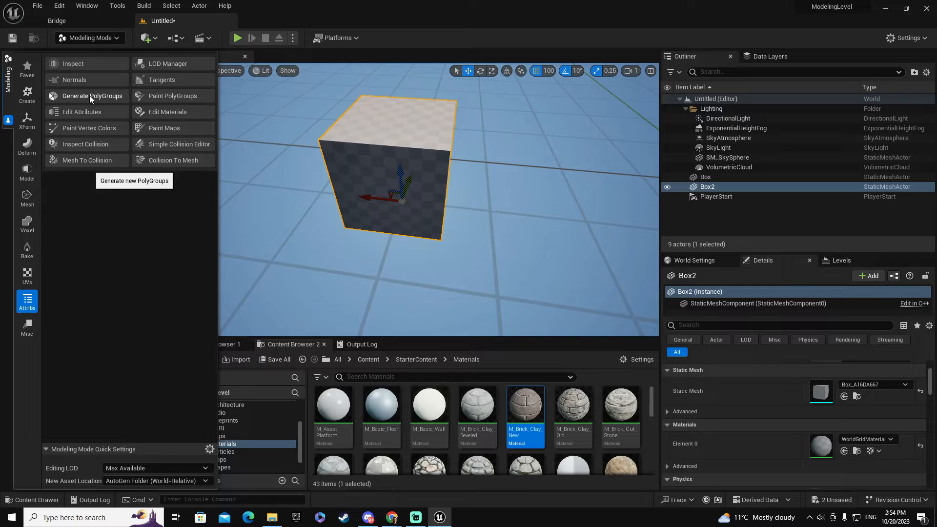
Generate PolyGroups on the box by Face Normal Deviation and accept the per-face groups
{"action": "left_click", "coordinate": [93, 95]}
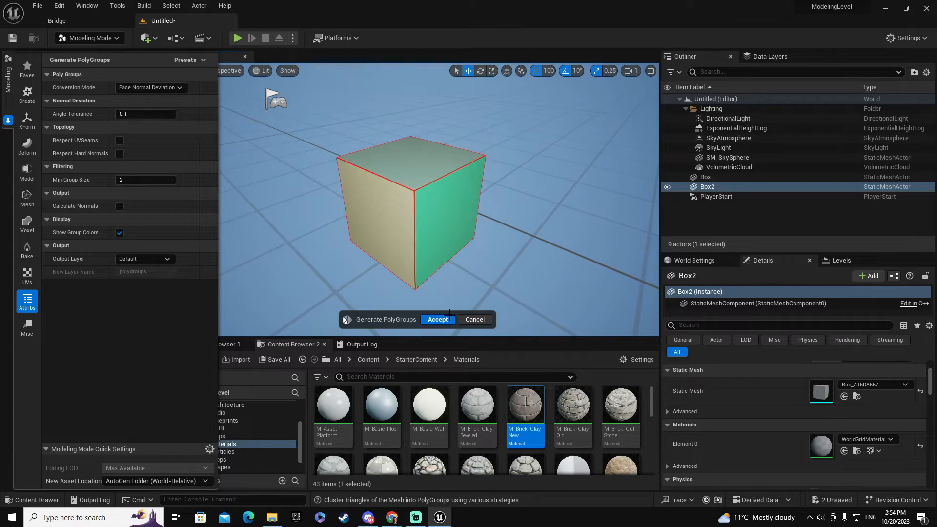
{"action": "left_click", "coordinate": [437, 319]}
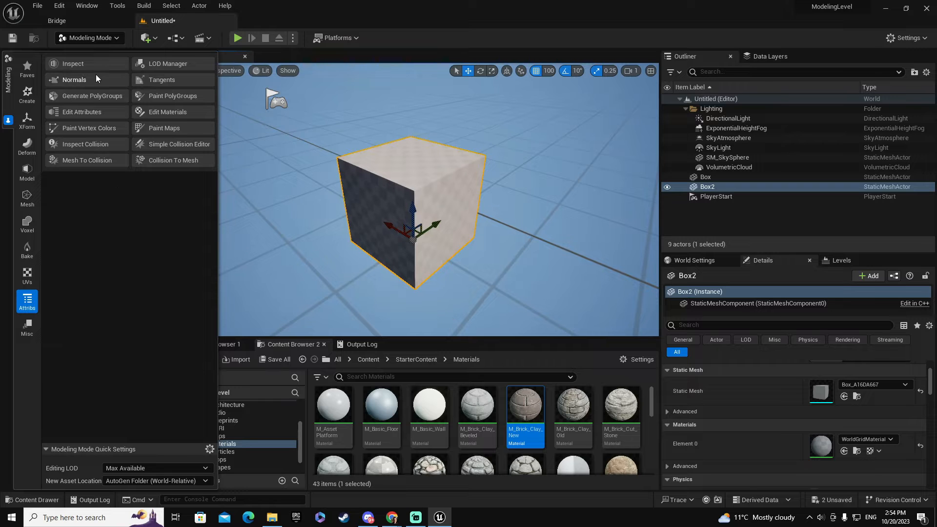
{"action": "mouse_move", "coordinate": [169, 111]}
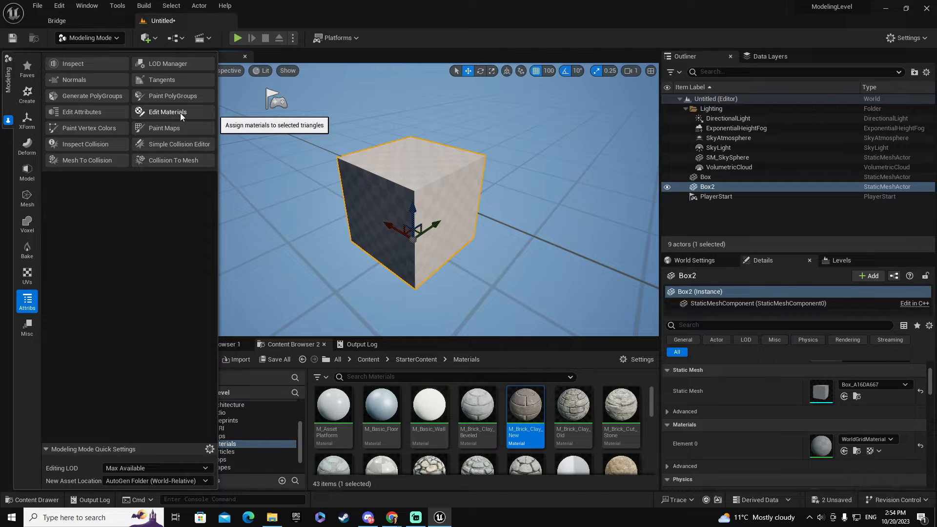
Start Edit Materials on the box and add a second material slot for M_Brick_Clay_Old
{"action": "left_click", "coordinate": [168, 111]}
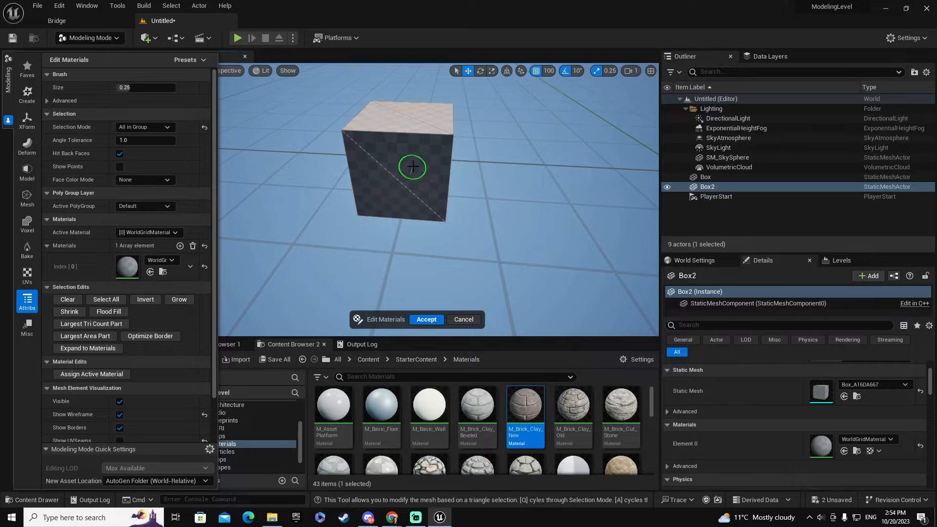
{"action": "mouse_move", "coordinate": [421, 158]}
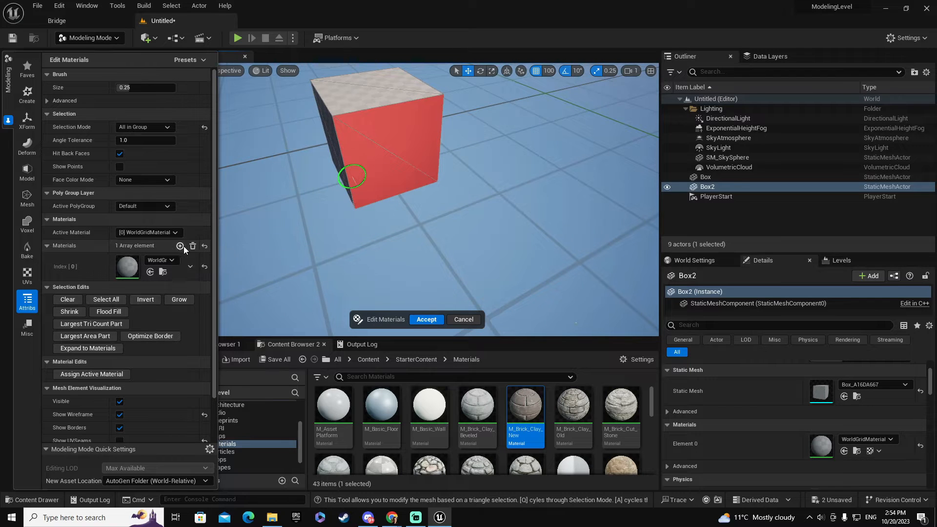
{"action": "left_click", "coordinate": [180, 246]}
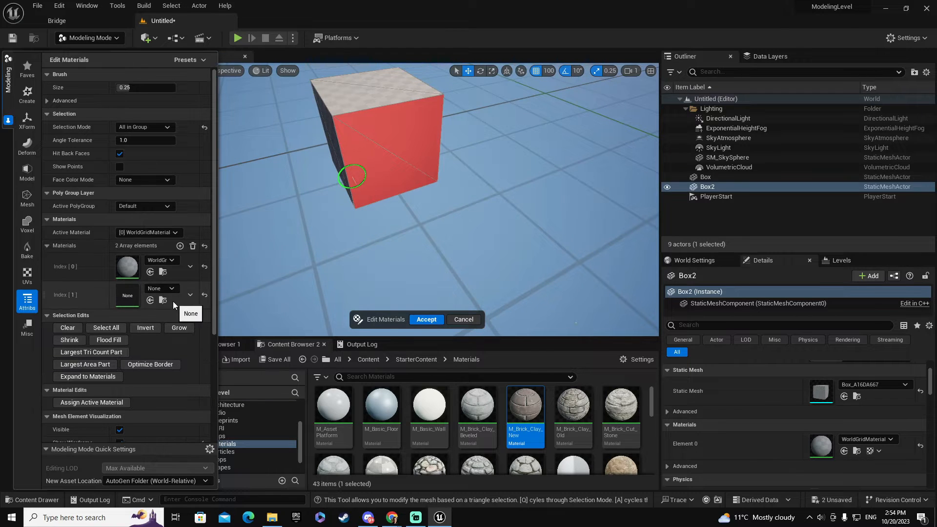
{"action": "mouse_move", "coordinate": [628, 465]}
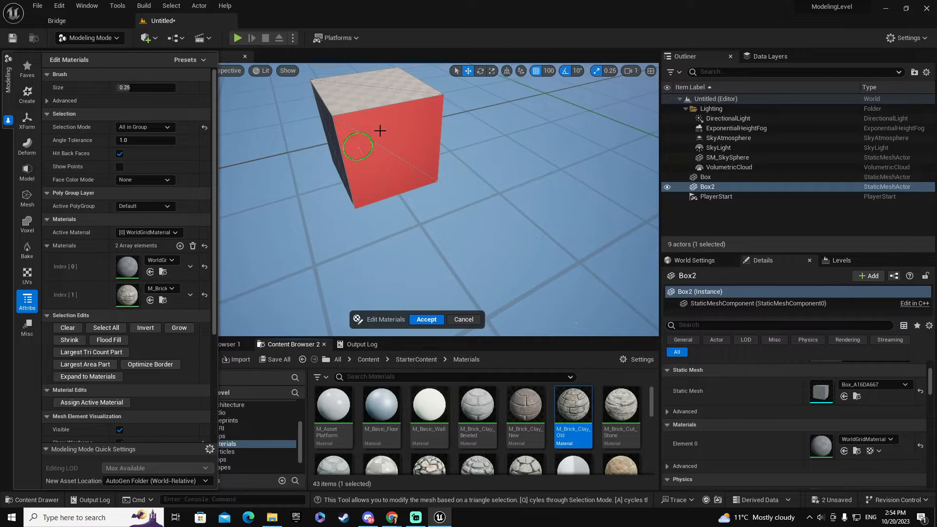
{"action": "mouse_move", "coordinate": [407, 159]}
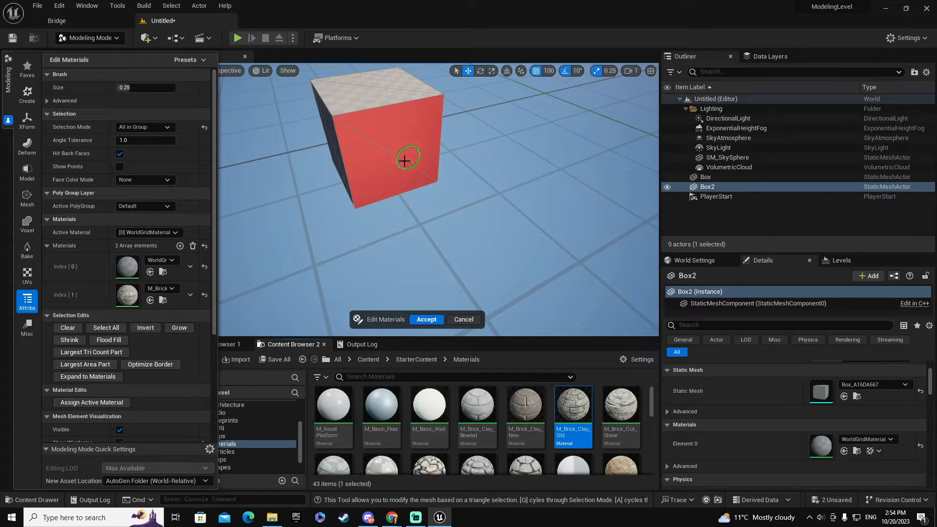
{"action": "mouse_move", "coordinate": [169, 130]}
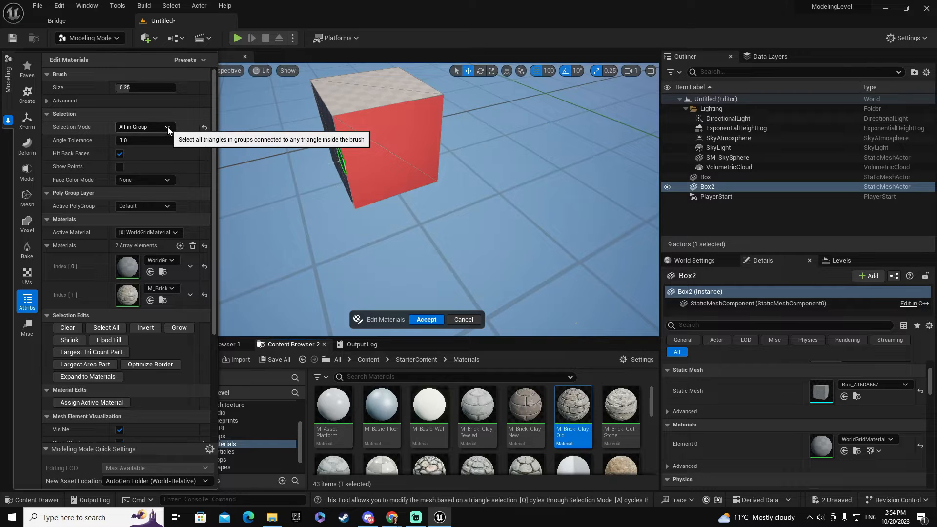
Brush-select the box's side faces and assign them material [1] M_Brick_Clay_Old
{"action": "left_click", "coordinate": [143, 127]}
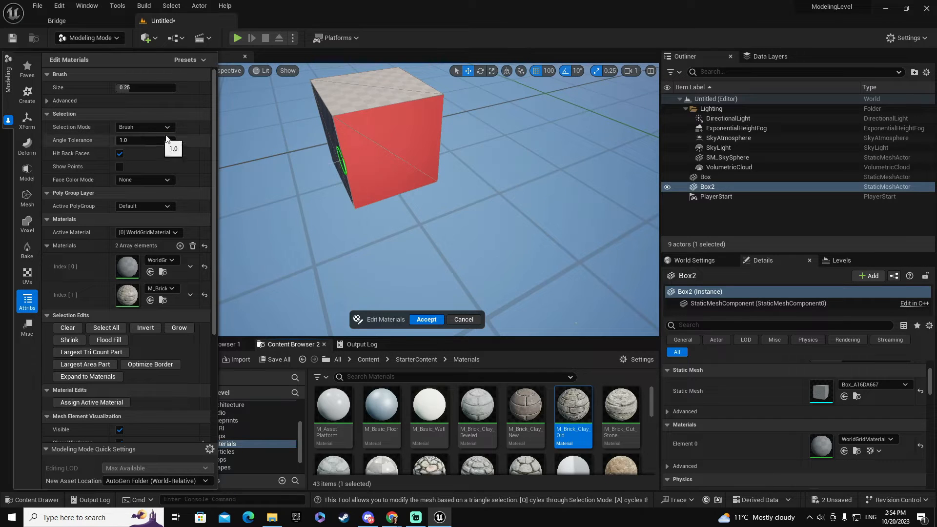
{"action": "mouse_move", "coordinate": [401, 129]}
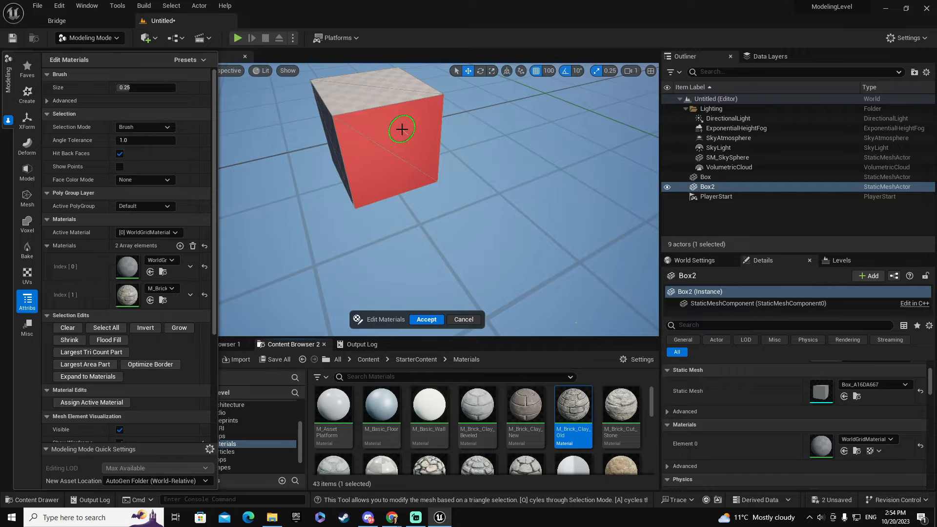
{"action": "mouse_move", "coordinate": [411, 134]}
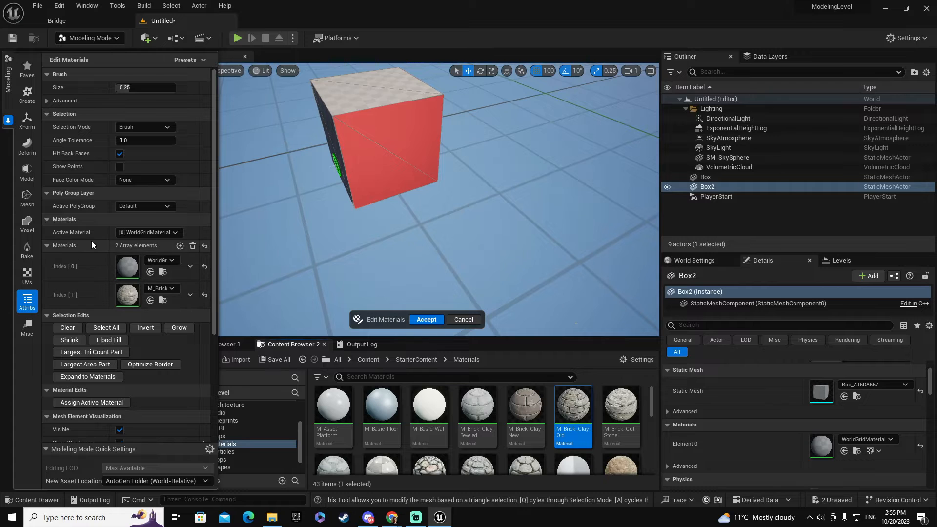
{"action": "mouse_move", "coordinate": [183, 300]}
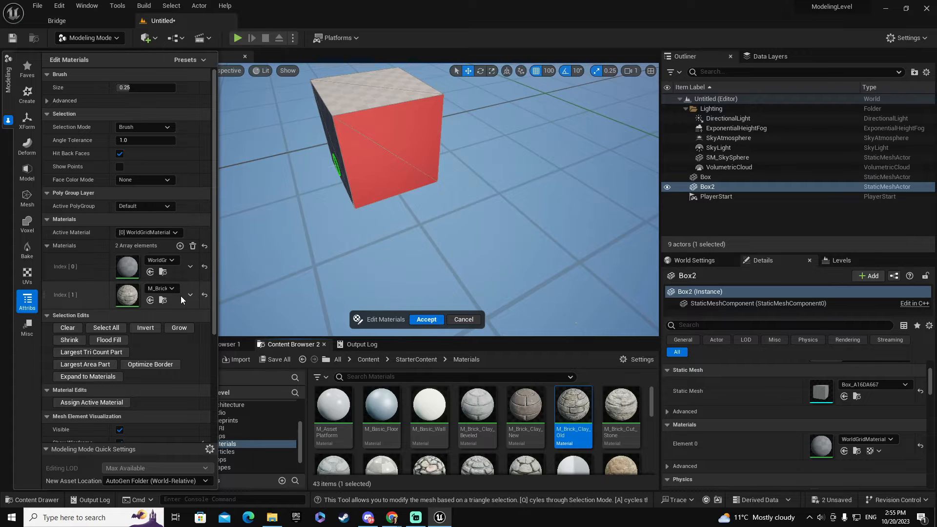
{"action": "mouse_move", "coordinate": [179, 232]}
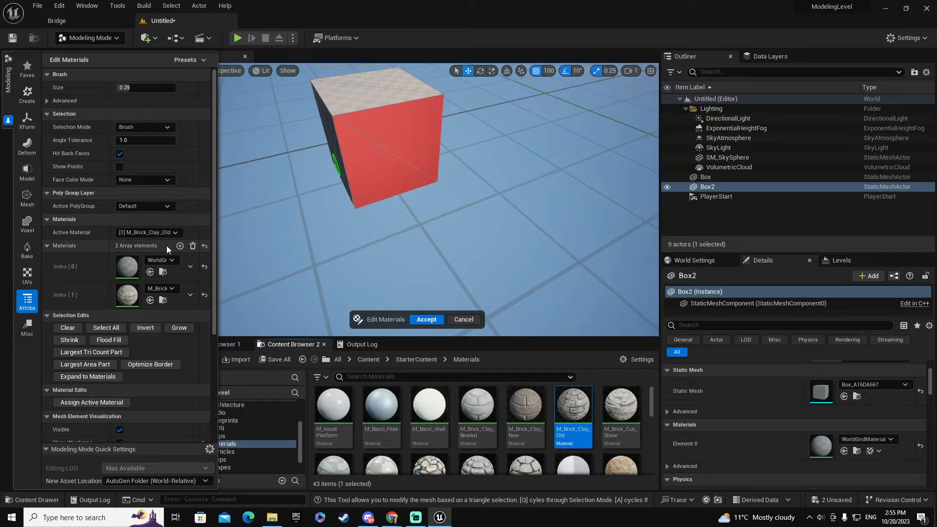
{"action": "mouse_move", "coordinate": [91, 402]}
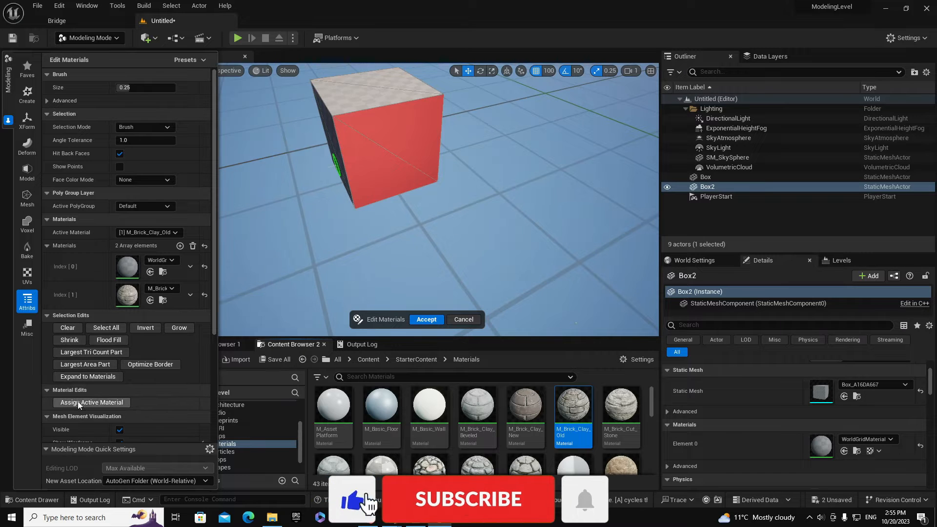
{"action": "left_click", "coordinate": [92, 402]}
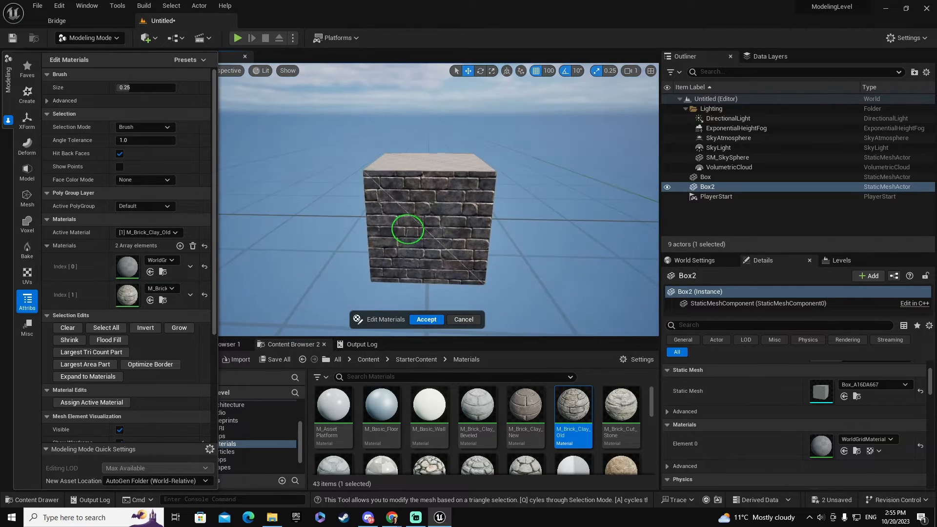
Accept the Edit Materials result and start Paint PolyGroups on the box
{"action": "left_click", "coordinate": [426, 319]}
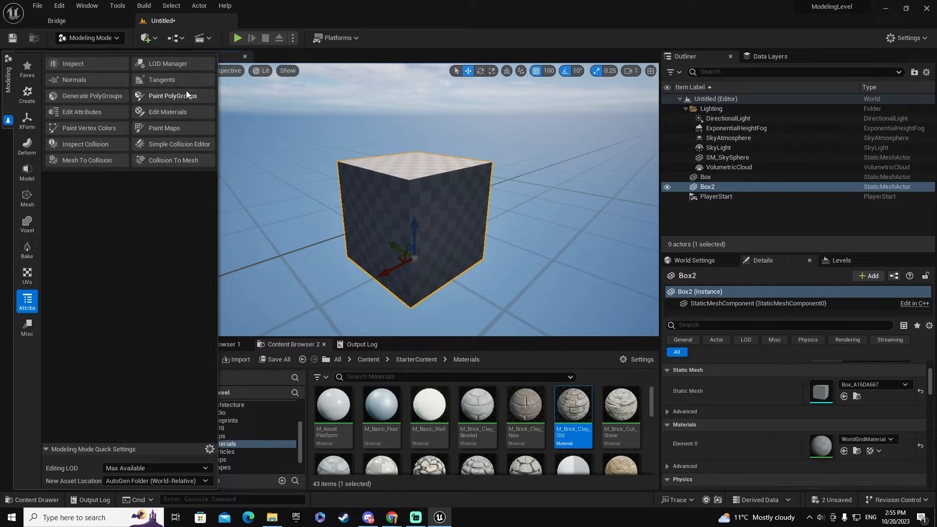
{"action": "left_click", "coordinate": [167, 96]}
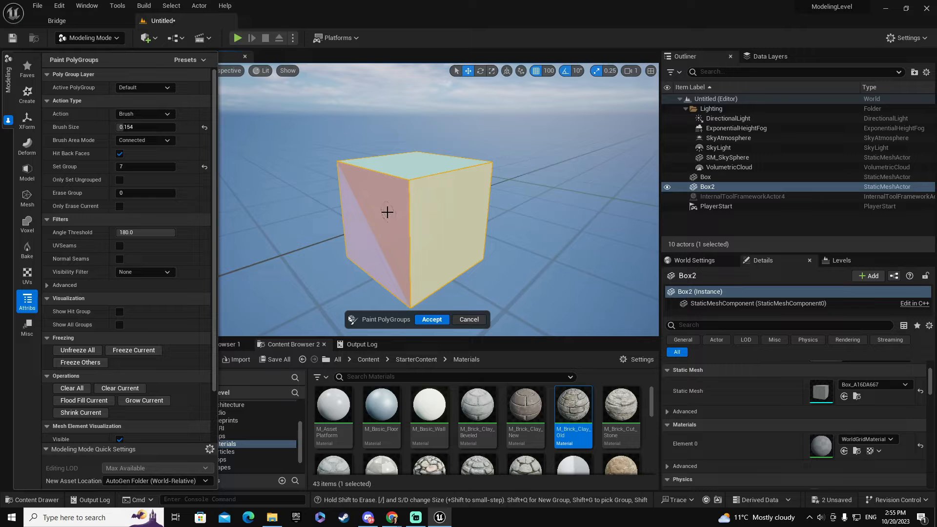
Accept the painted polygroups on Box2 before reopening Edit Materials
{"action": "left_click", "coordinate": [442, 212]}
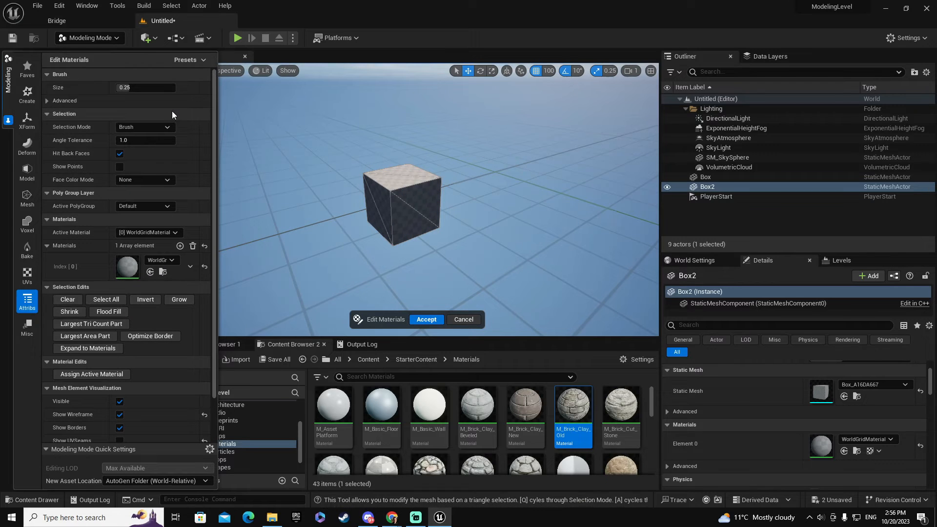
{"action": "mouse_move", "coordinate": [110, 134]}
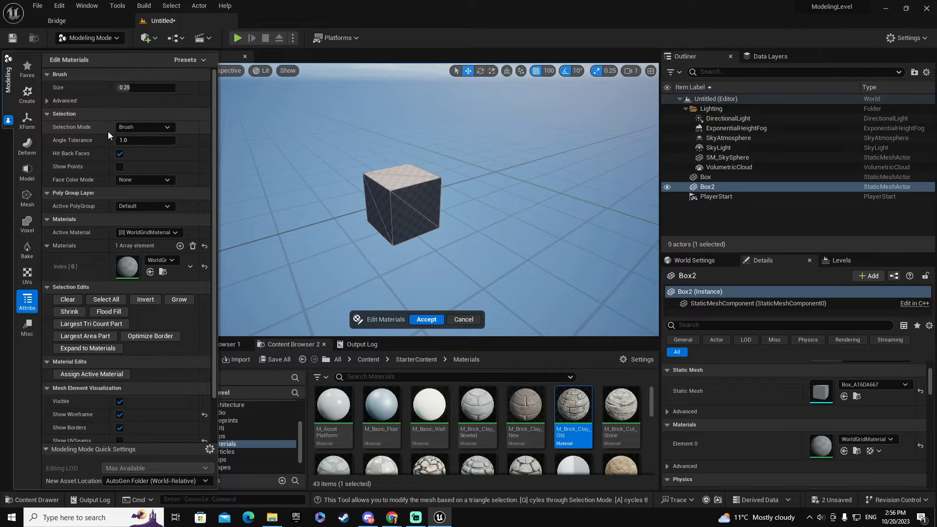
Set Edit Materials selection to All in Group and select the box's side-face group
{"action": "left_click", "coordinate": [144, 127]}
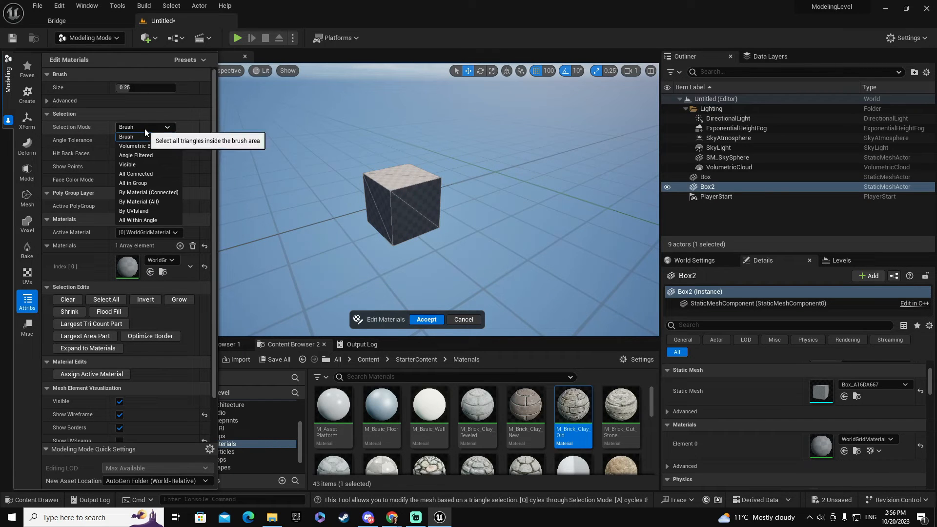
{"action": "left_click", "coordinate": [136, 183]}
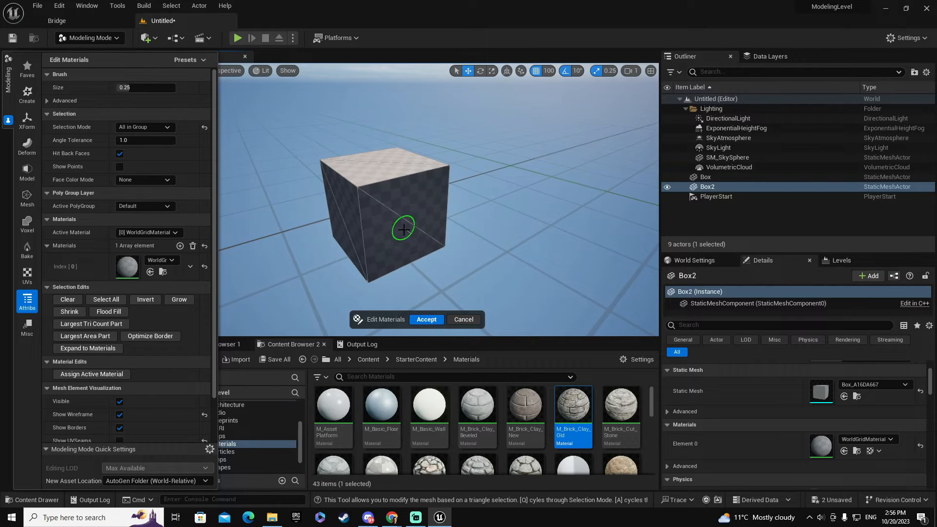
{"action": "left_click", "coordinate": [91, 374]}
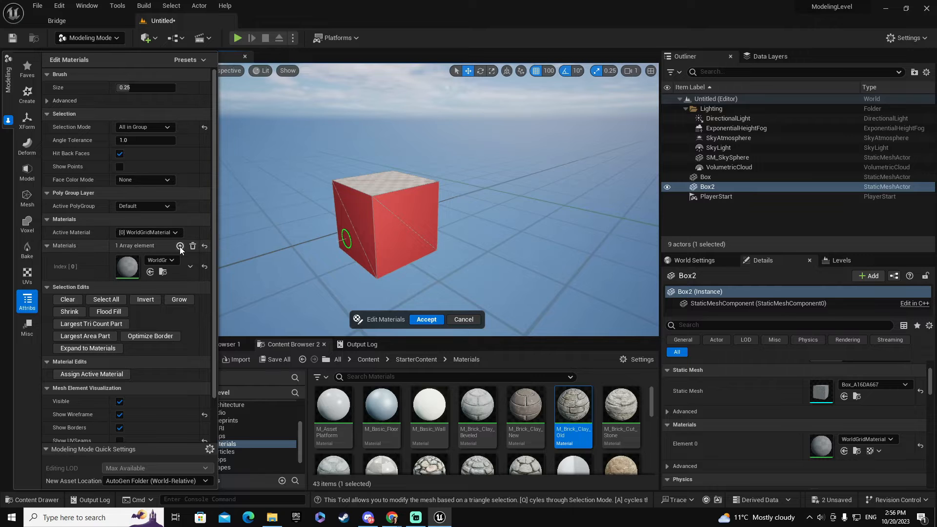
Add a second material element set to M_Ground_Moss and make it the Active Material
{"action": "left_click", "coordinate": [180, 246]}
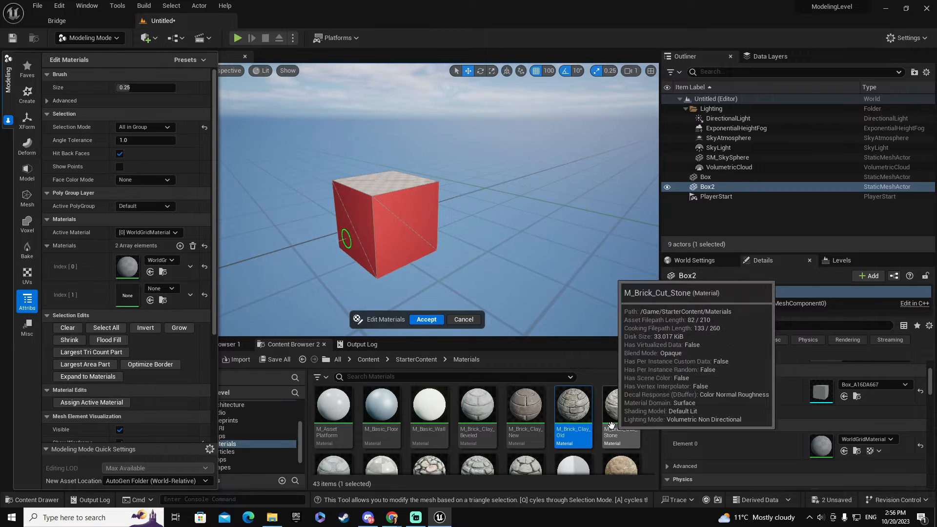
{"action": "scroll", "scroll_direction": "down", "scroll_amount": 3}
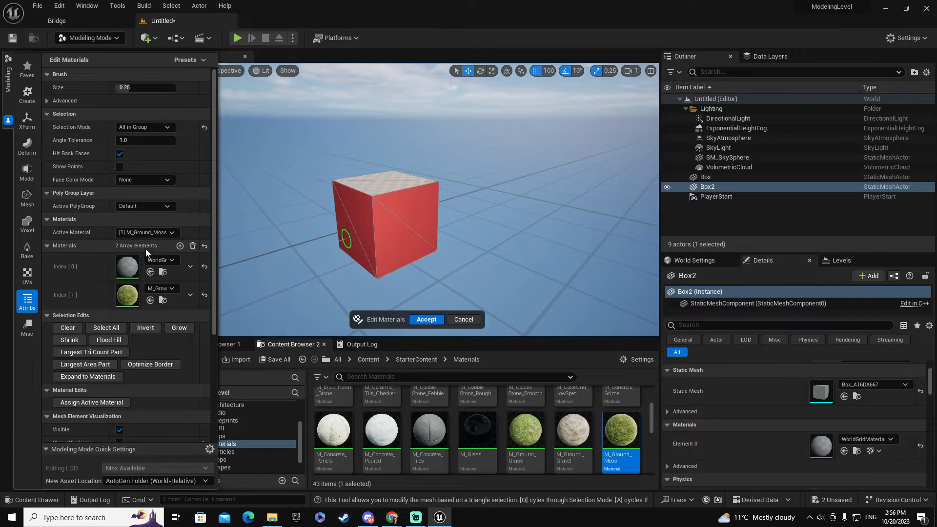
{"action": "mouse_move", "coordinate": [90, 353]}
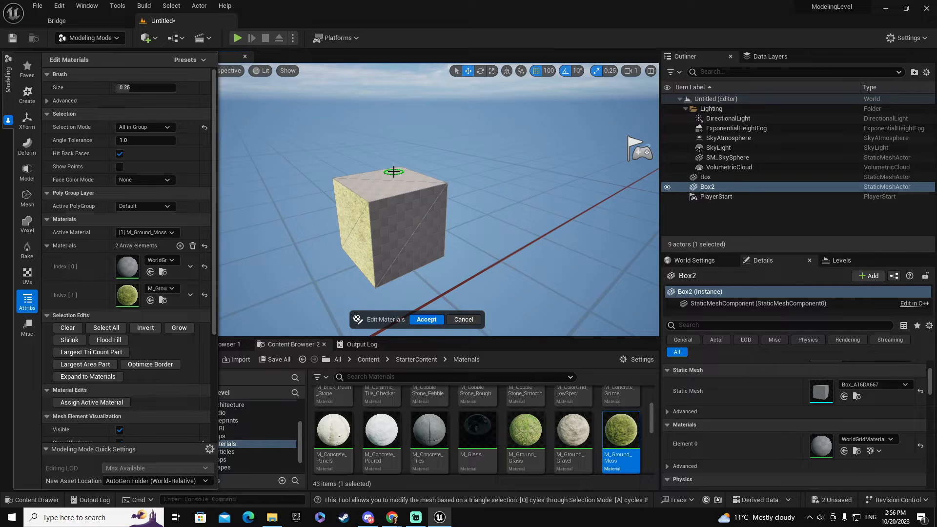
Select the top face and add a third material slot filled with M_CobbleStone_Smooth
{"action": "left_click", "coordinate": [392, 173]}
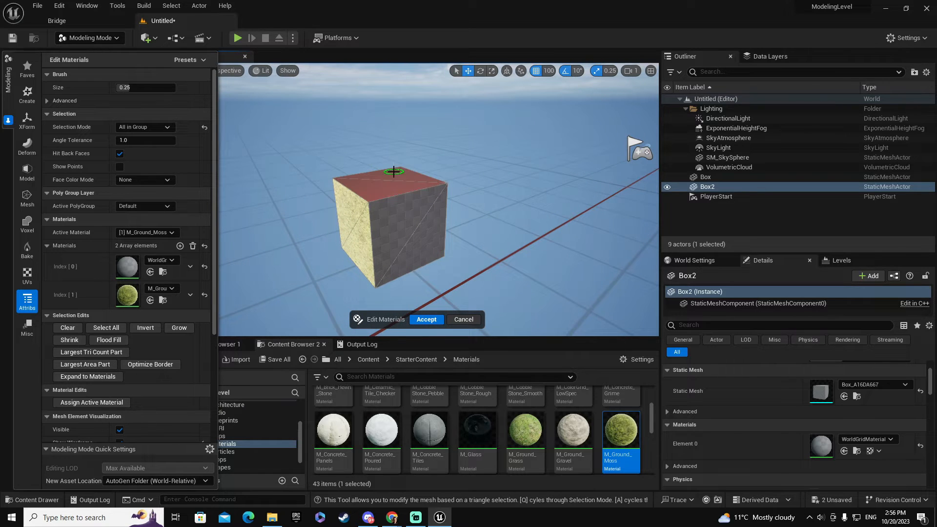
{"action": "scroll", "scroll_direction": "up", "scroll_amount": 3}
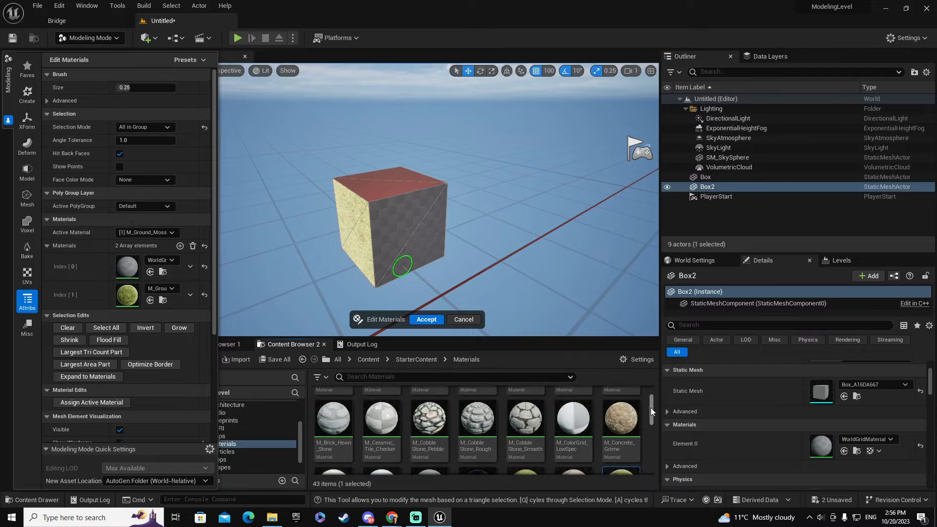
{"action": "scroll", "scroll_direction": "up", "scroll_amount": 3}
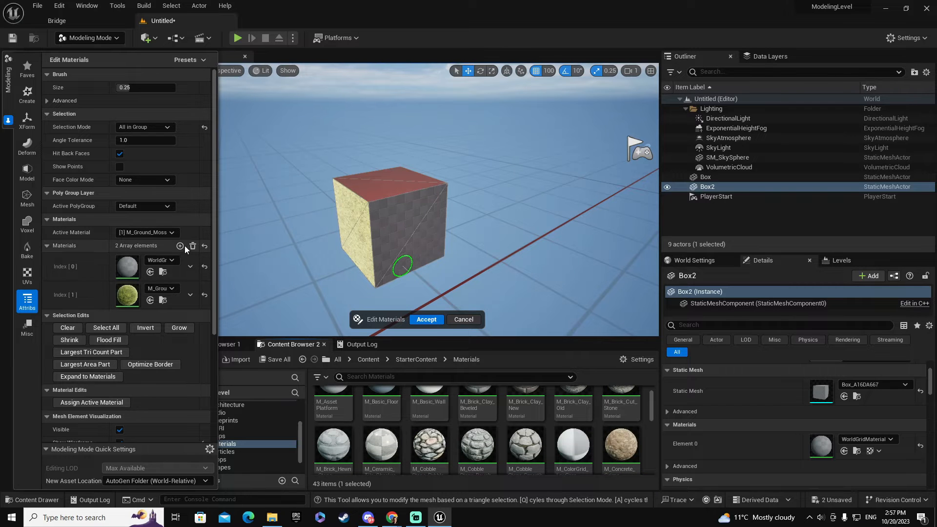
{"action": "left_click", "coordinate": [180, 246]}
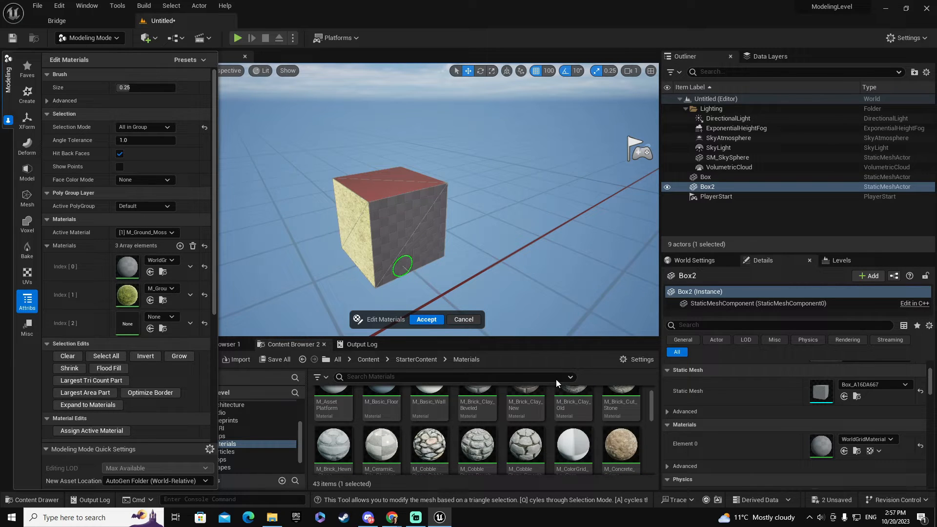
{"action": "left_click", "coordinate": [526, 444]}
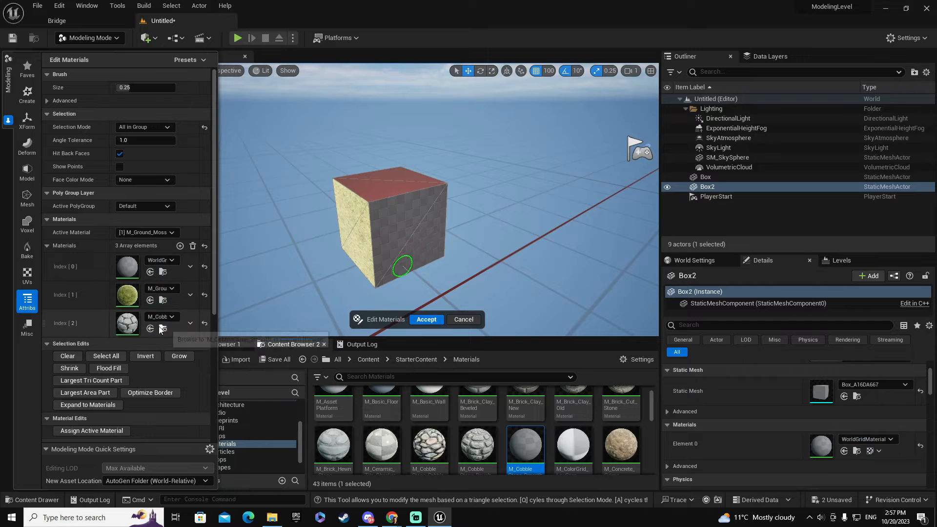
Make smooth cobblestone the active material, assign it to the top and accept the edits
{"action": "left_click", "coordinate": [172, 232]}
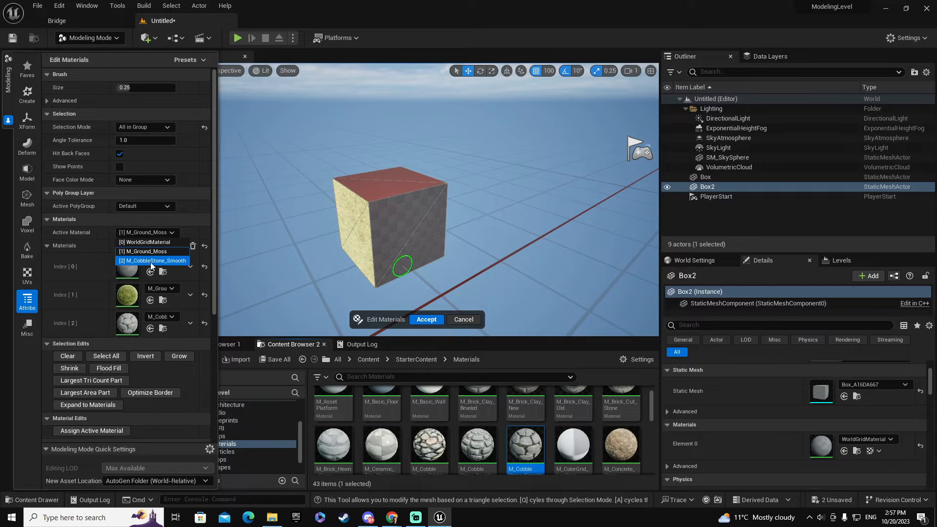
{"action": "left_click", "coordinate": [153, 261]}
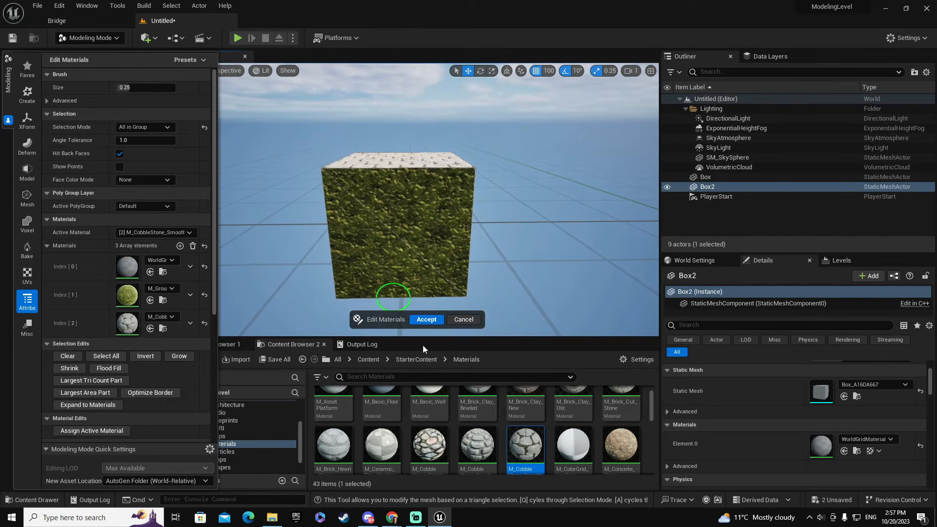
{"action": "left_click", "coordinate": [427, 319]}
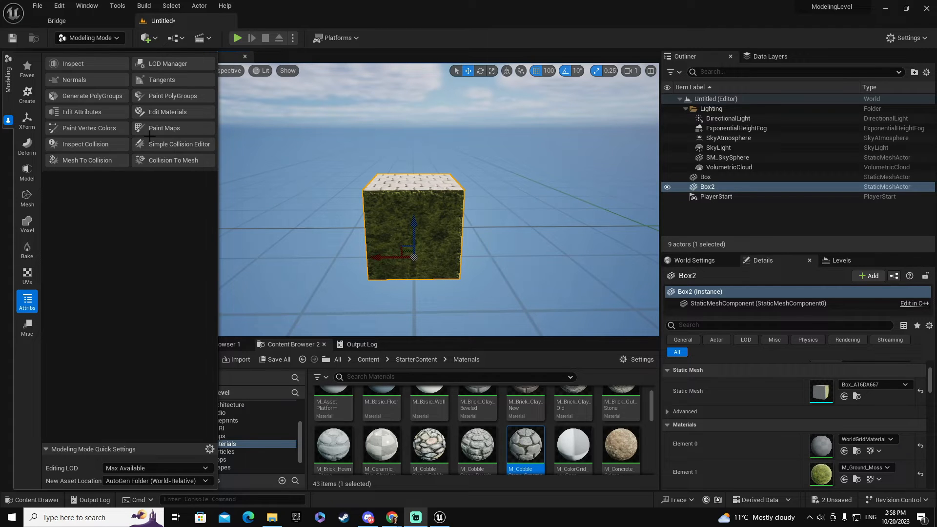
Swap slot Index 1 to M_CobbleStone_Rough, assign it to the sides and accept
{"action": "left_click", "coordinate": [169, 111]}
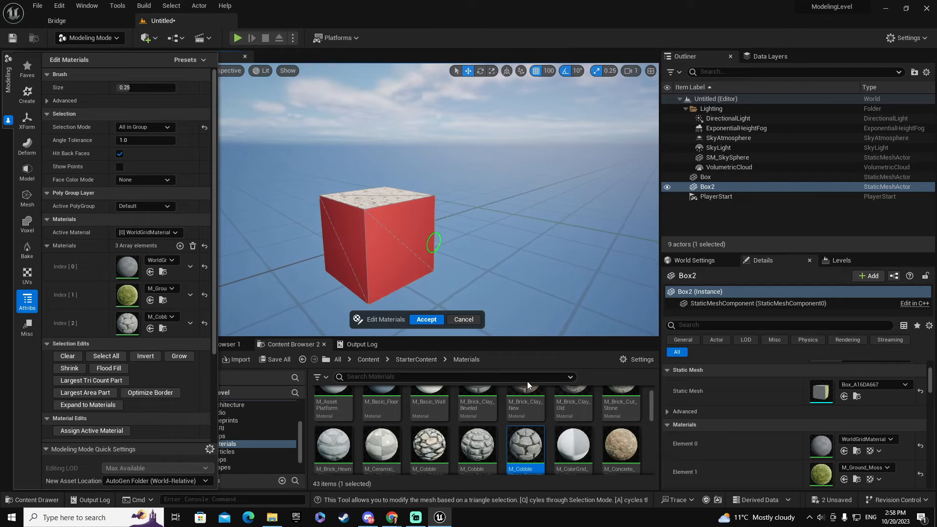
{"action": "scroll", "scroll_direction": "down", "scroll_amount": 3}
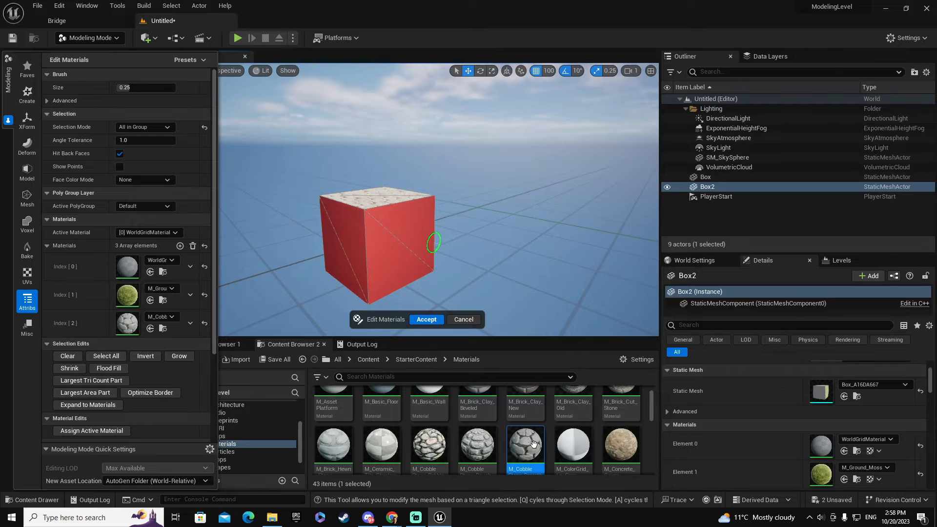
{"action": "left_click", "coordinate": [478, 443]}
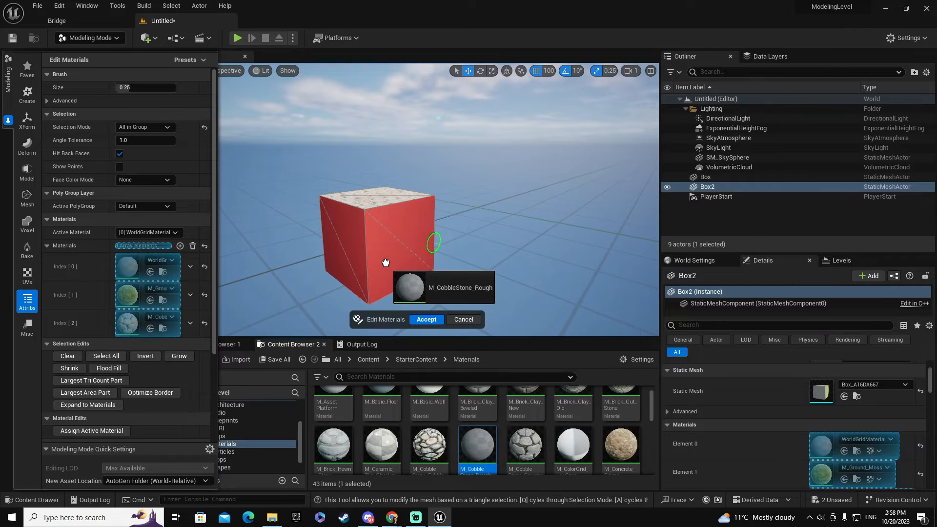
{"action": "mouse_move", "coordinate": [164, 326]}
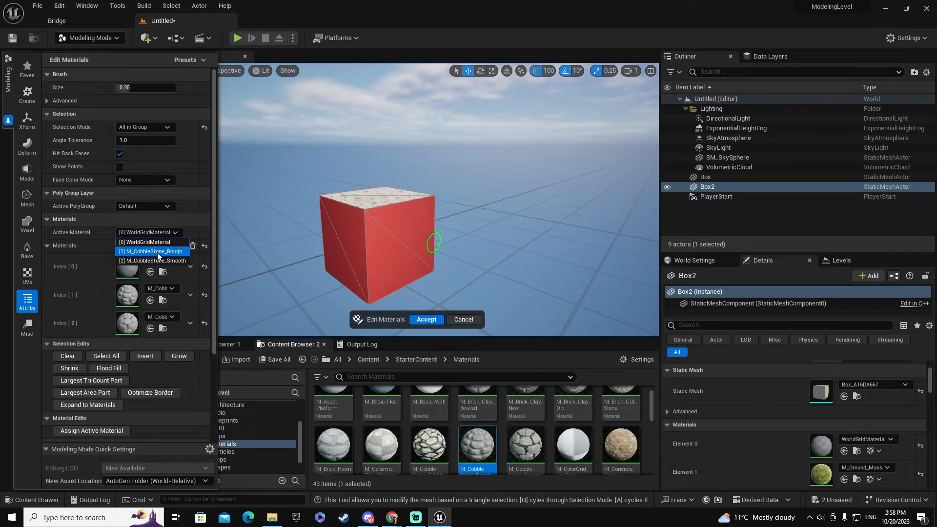
{"action": "left_click", "coordinate": [153, 251]}
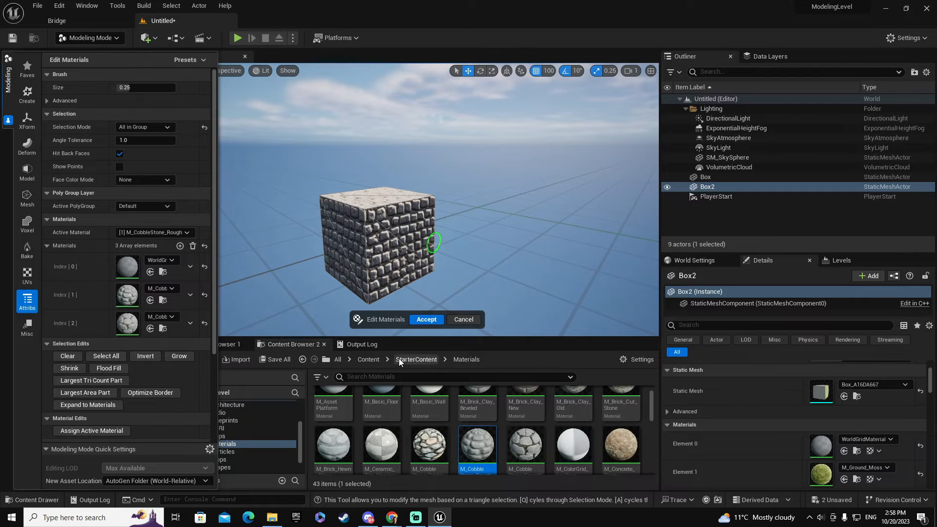
{"action": "left_click", "coordinate": [427, 319]}
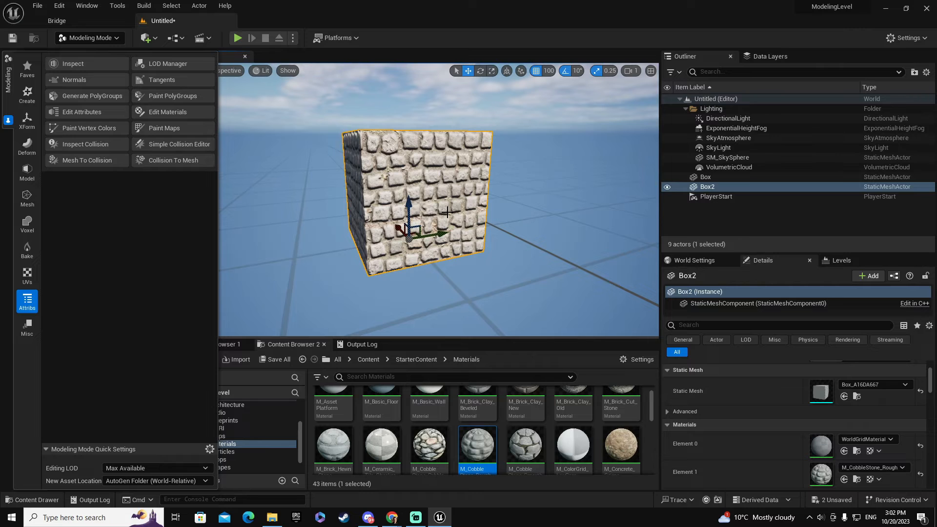
Transform a side UV island with a 40 rotation and accept the rotated UVs
{"action": "left_click", "coordinate": [28, 275]}
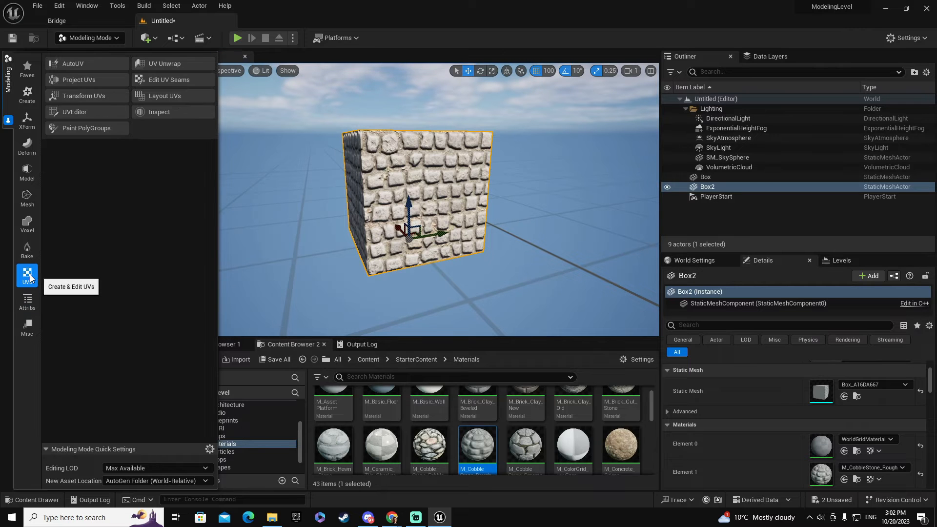
{"action": "mouse_move", "coordinate": [83, 95]}
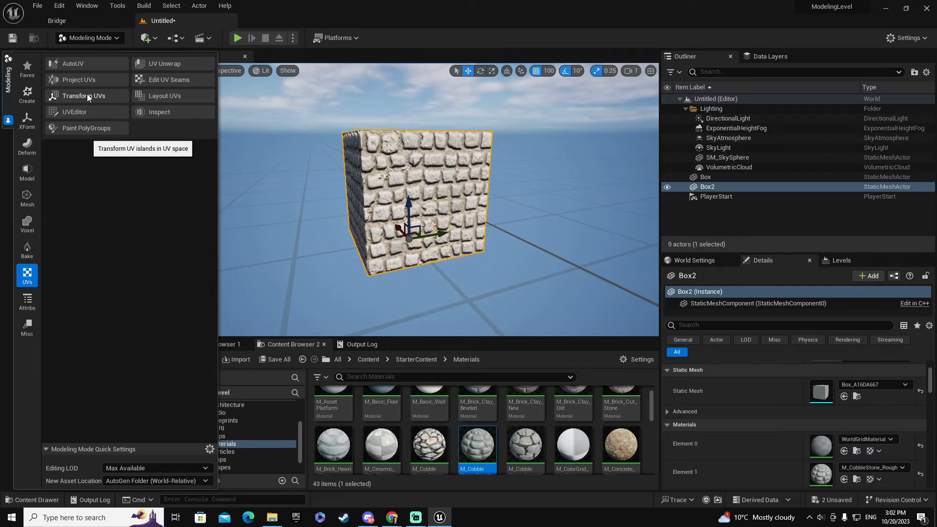
{"action": "left_click", "coordinate": [82, 96]}
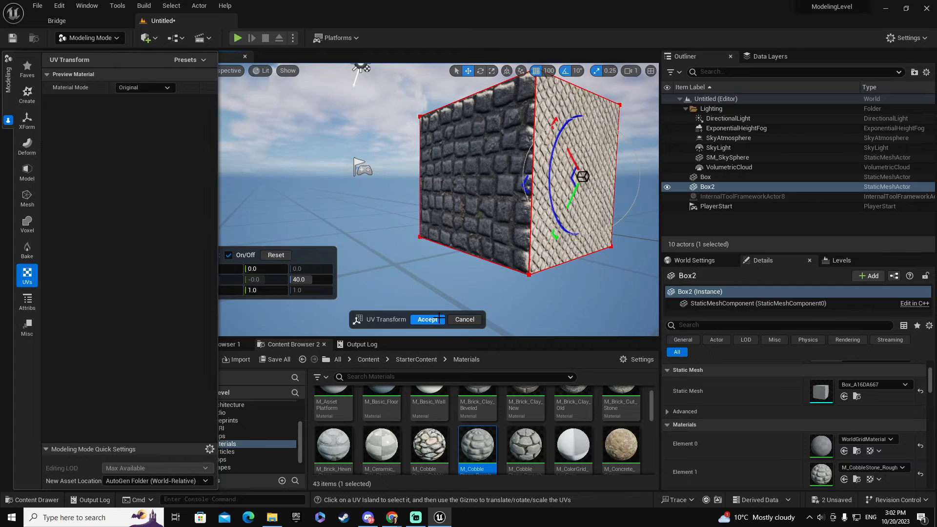
{"action": "left_click", "coordinate": [426, 319]}
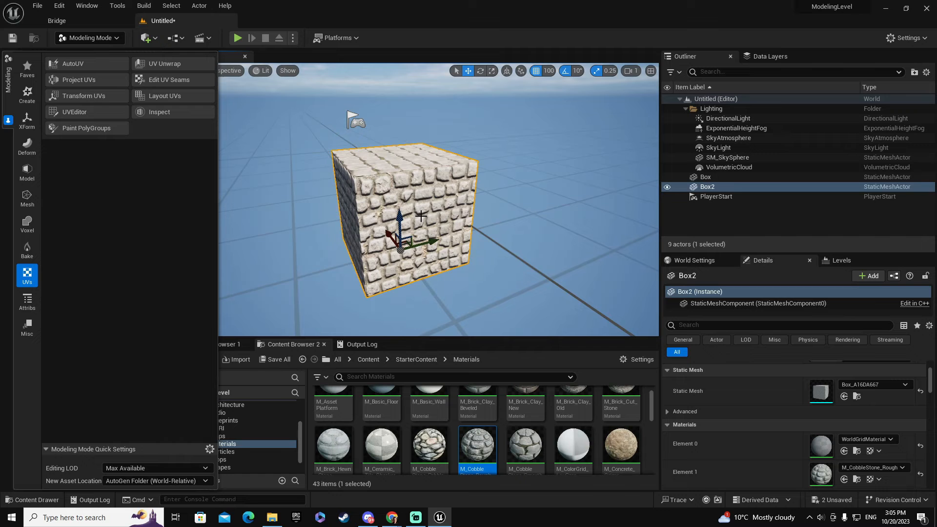
Repack the UVs with Layout UVs at Scale 5.0 and accept
{"action": "left_click", "coordinate": [165, 96]}
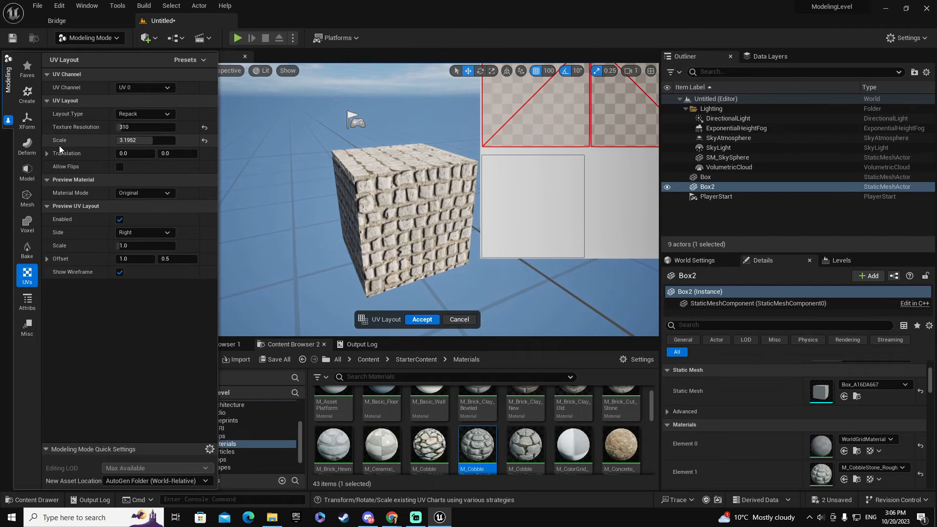
{"action": "mouse_move", "coordinate": [76, 142]}
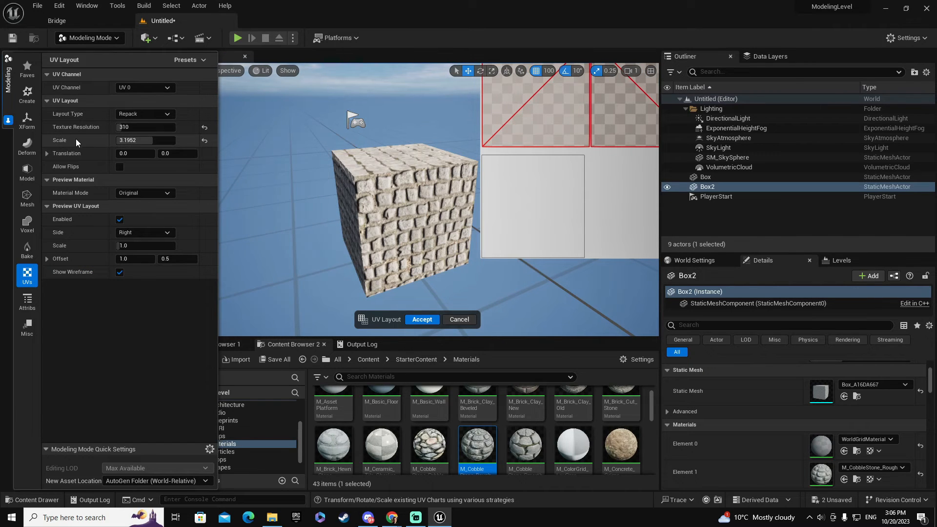
{"action": "left_click", "coordinate": [204, 127]}
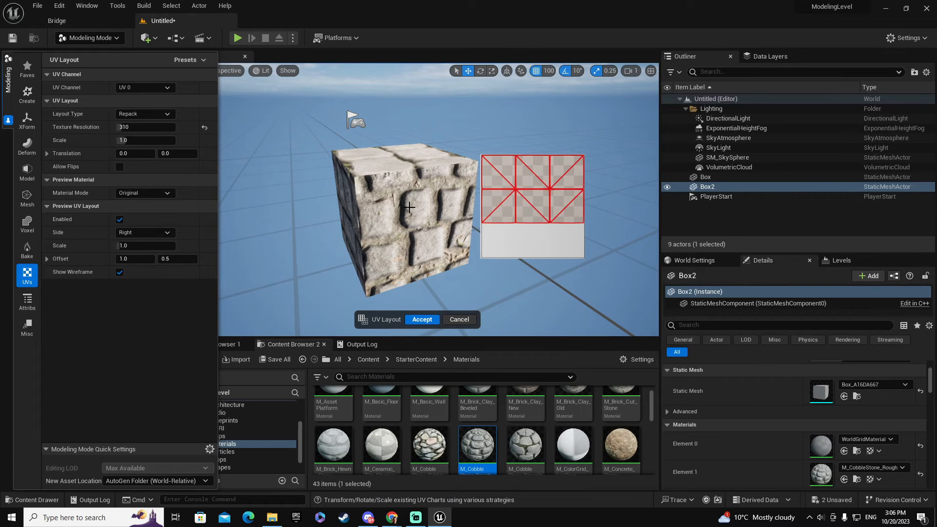
{"action": "mouse_move", "coordinate": [425, 195]}
{"action": "type", "text": "5"}
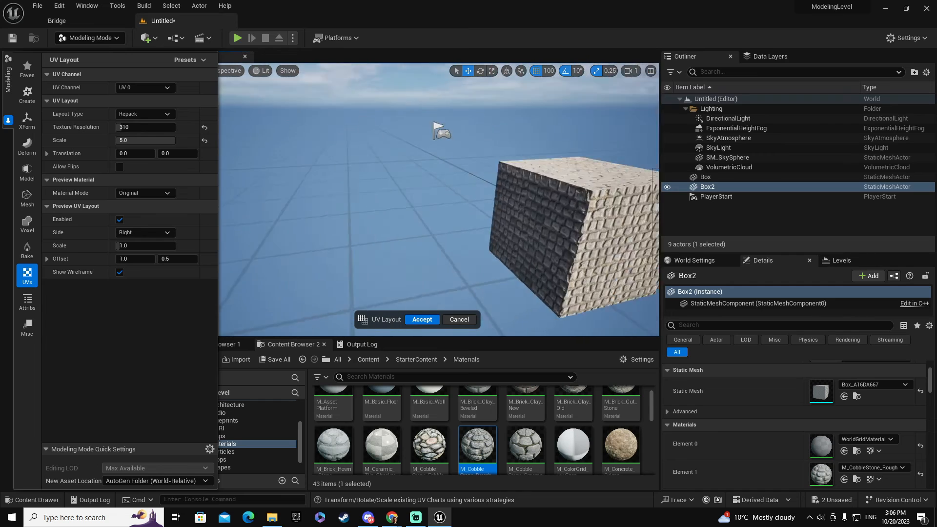
{"action": "left_click", "coordinate": [422, 319]}
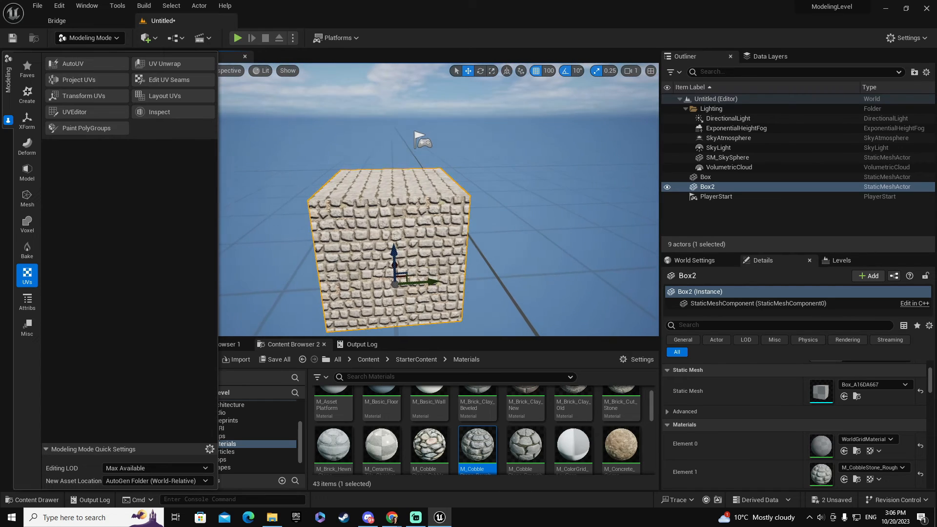